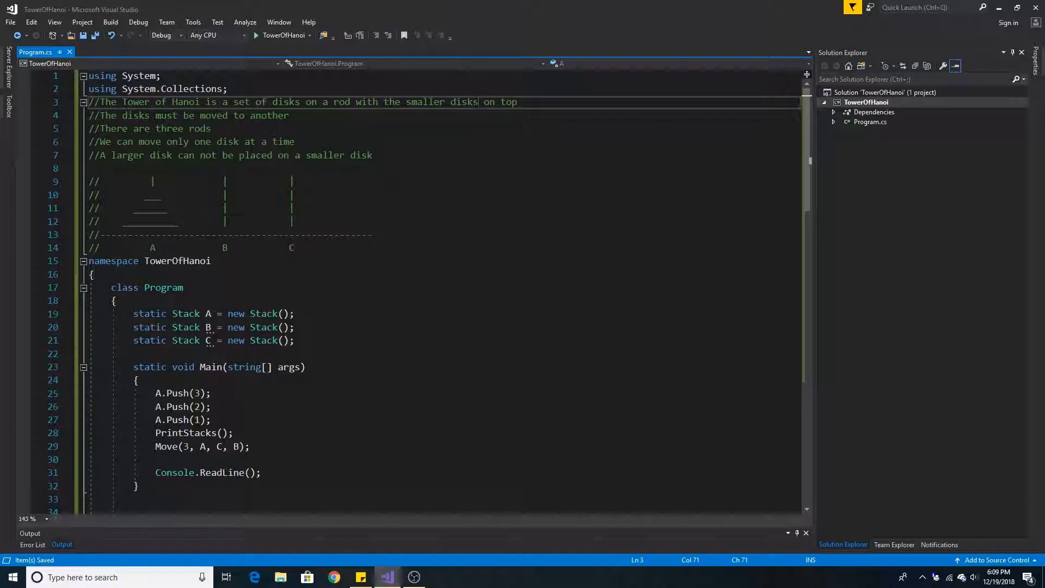
# - Walk through Main — rods A, B, C, disks pushed onto A, PrintStacks — and finish the Move call with 'C, B);'
pyautogui.click(161, 248)
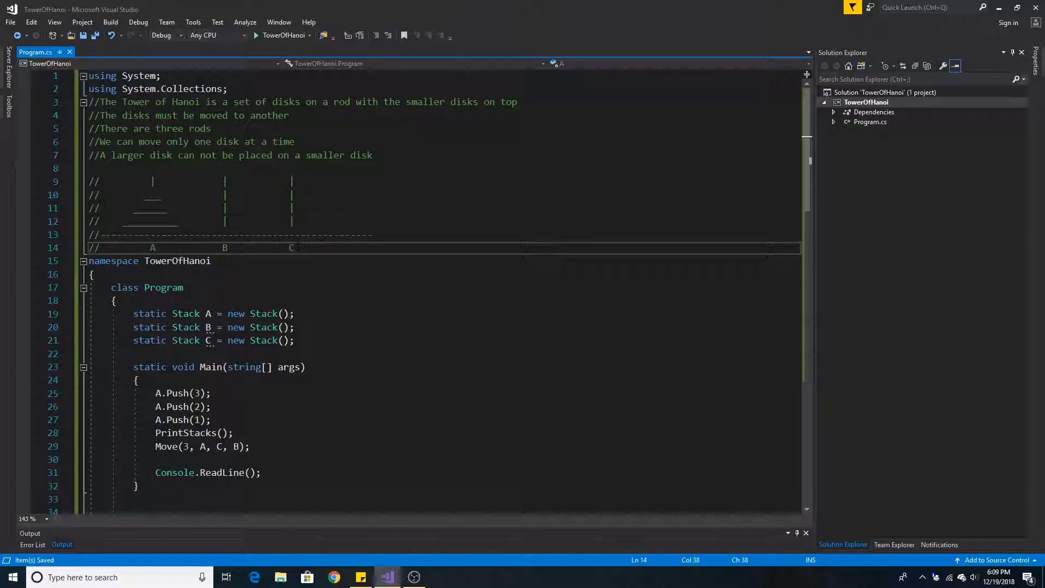
pyautogui.click(226, 248)
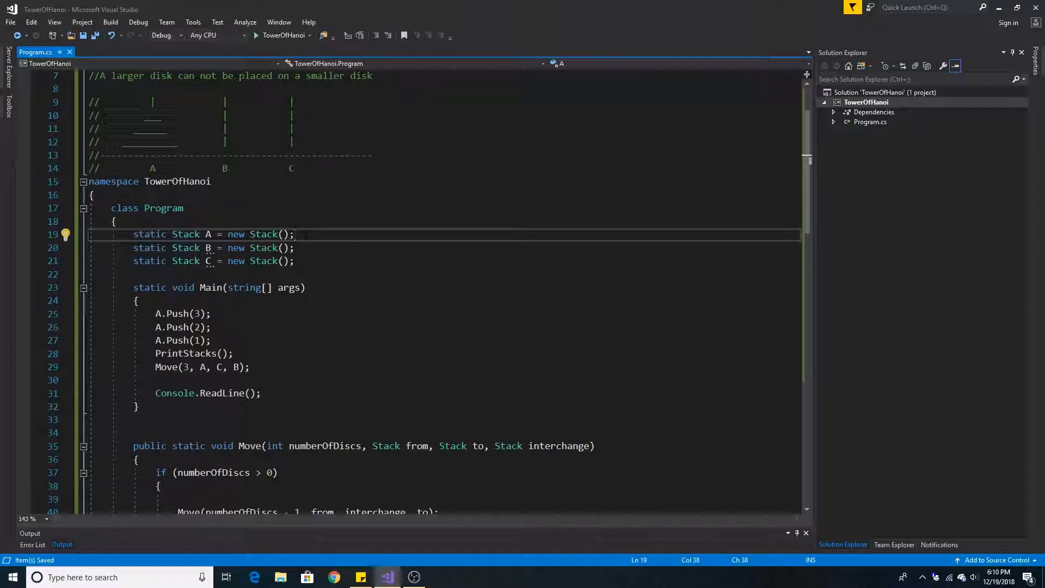
pyautogui.click(194, 313)
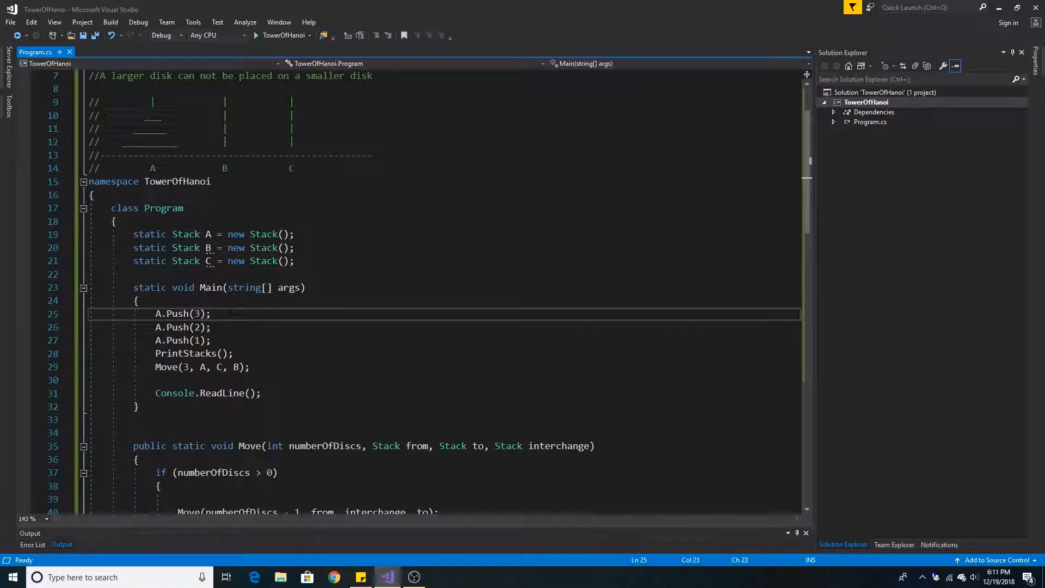
pyautogui.click(193, 340)
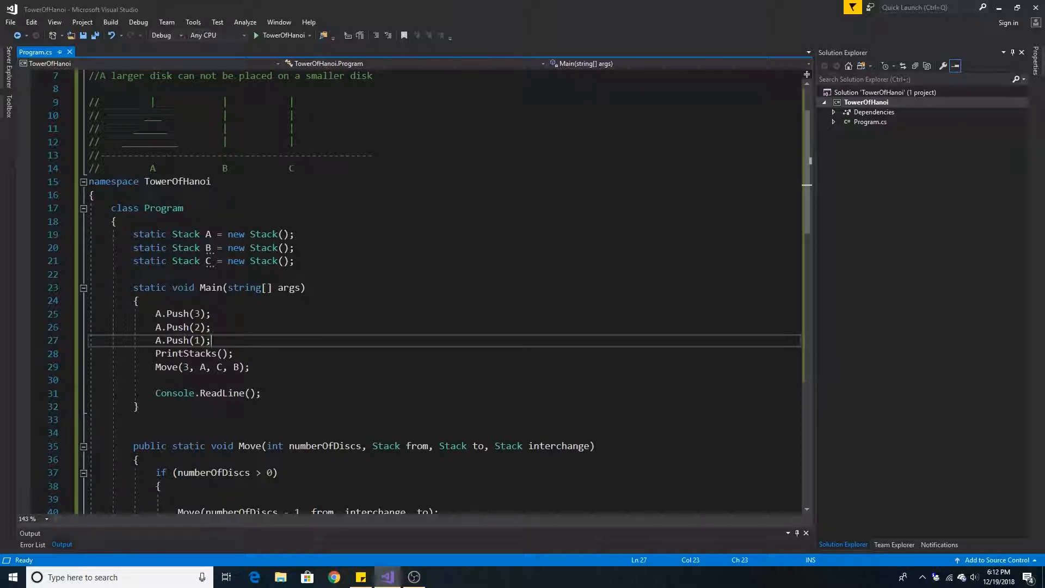
pyautogui.click(210, 314)
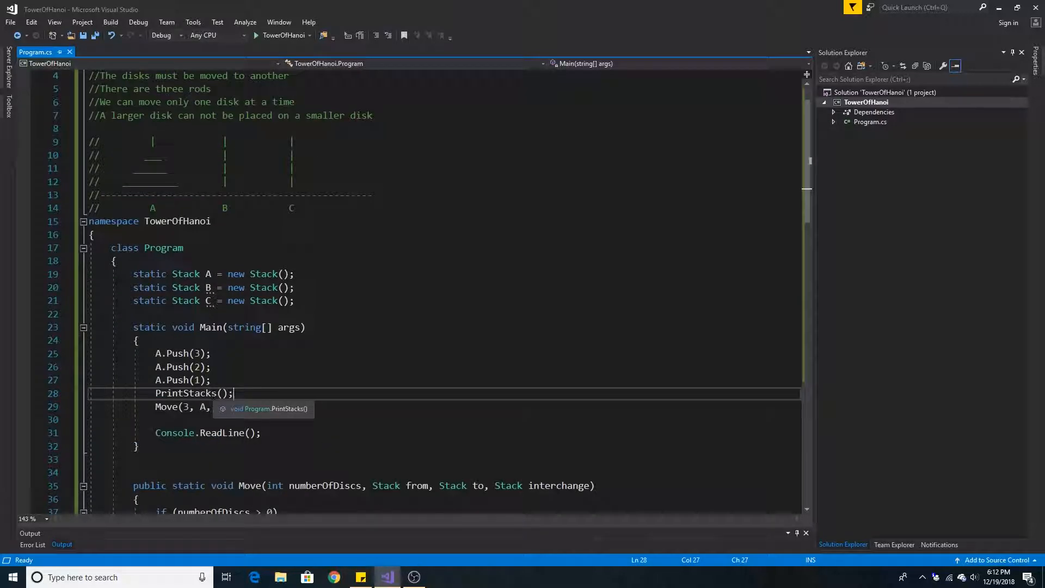
pyautogui.write('C, B);')
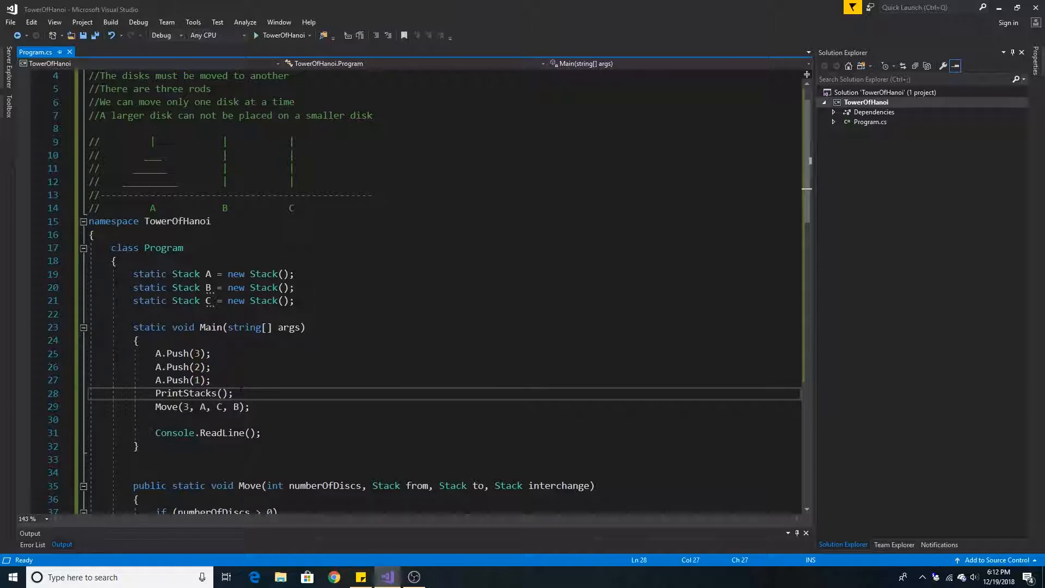
pyautogui.scroll(-3)
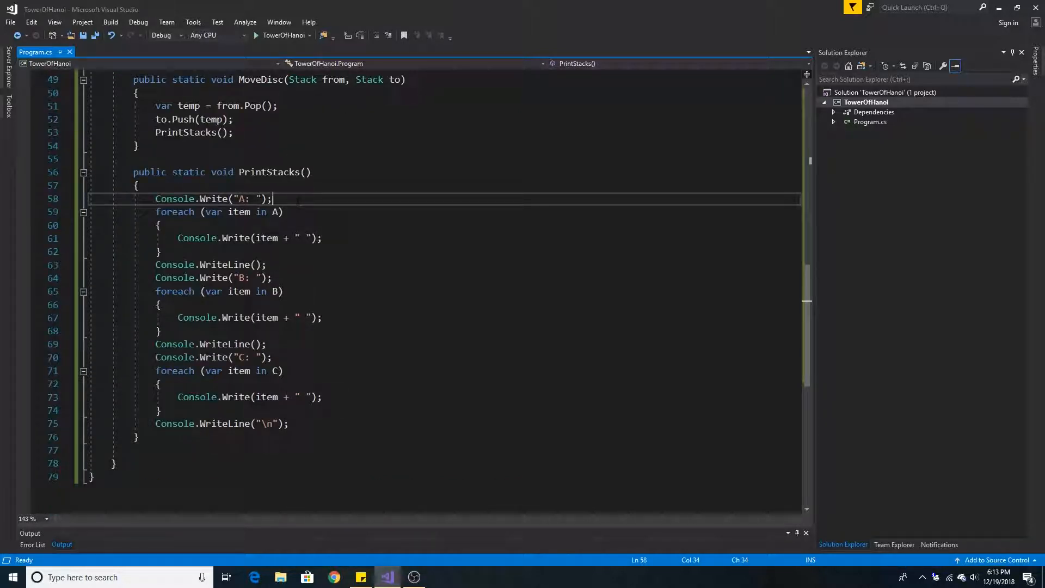
pyautogui.scroll(3)
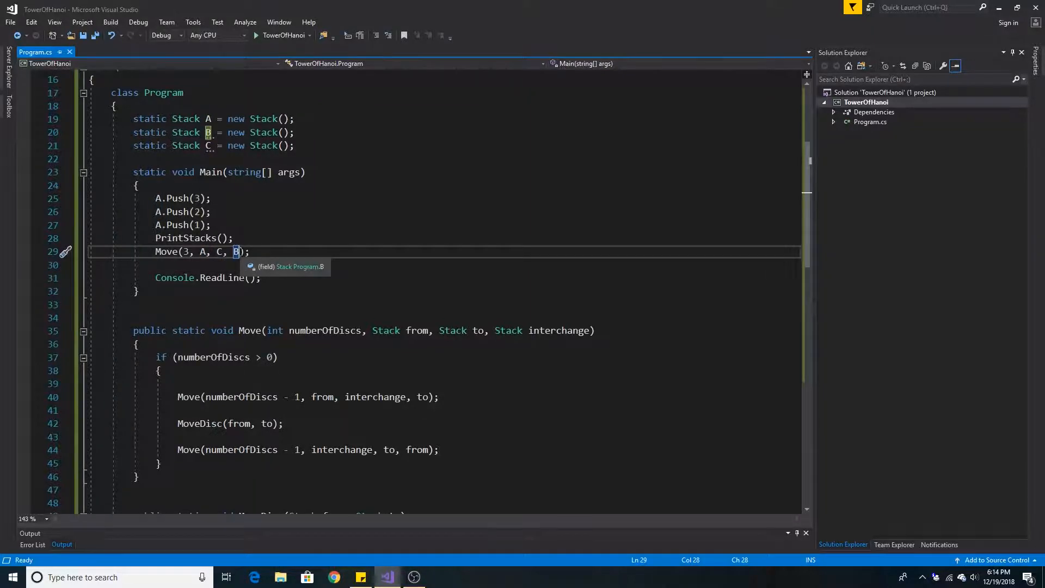
# - Start the program and highlight every use of the interchange parameter in the recursive Move method
pyautogui.click(256, 35)
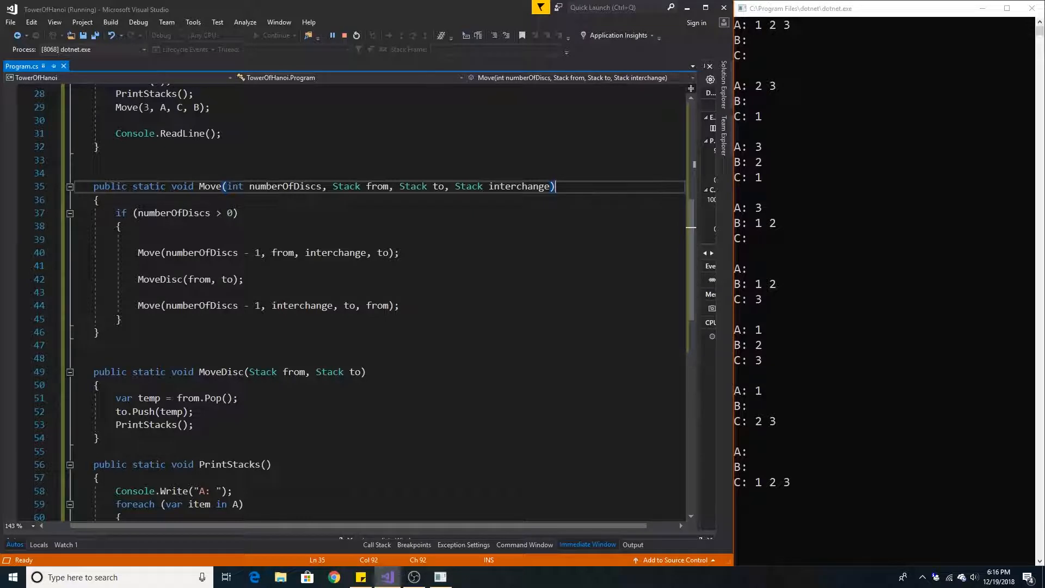
pyautogui.doubleClick(284, 186)
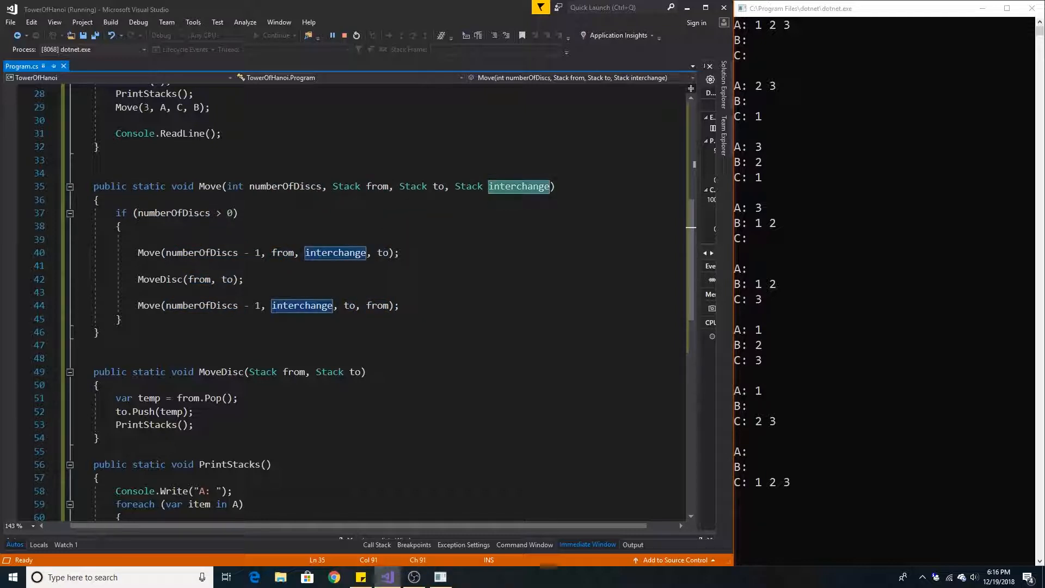
pyautogui.click(239, 212)
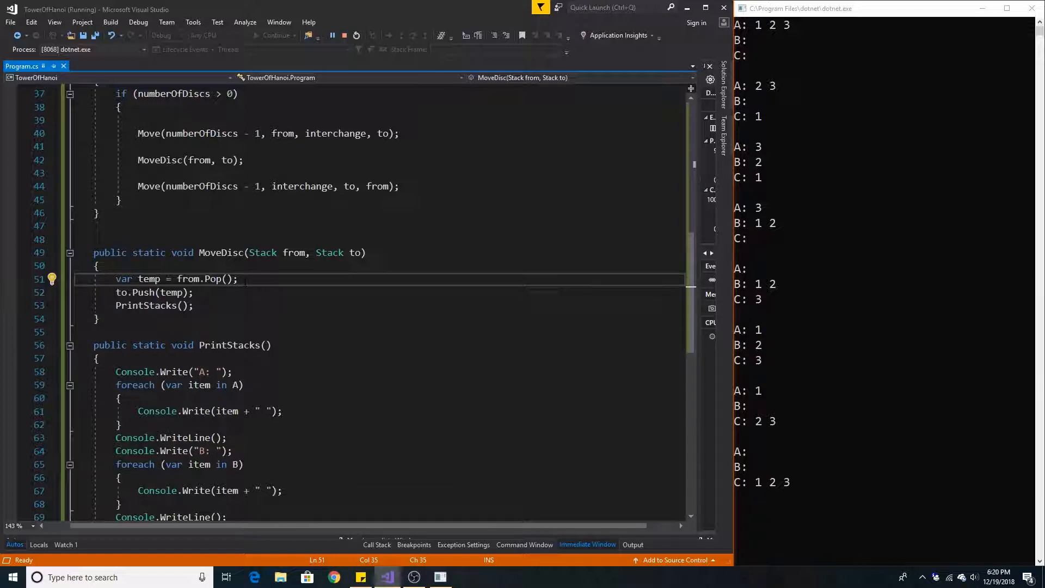
pyautogui.click(154, 292)
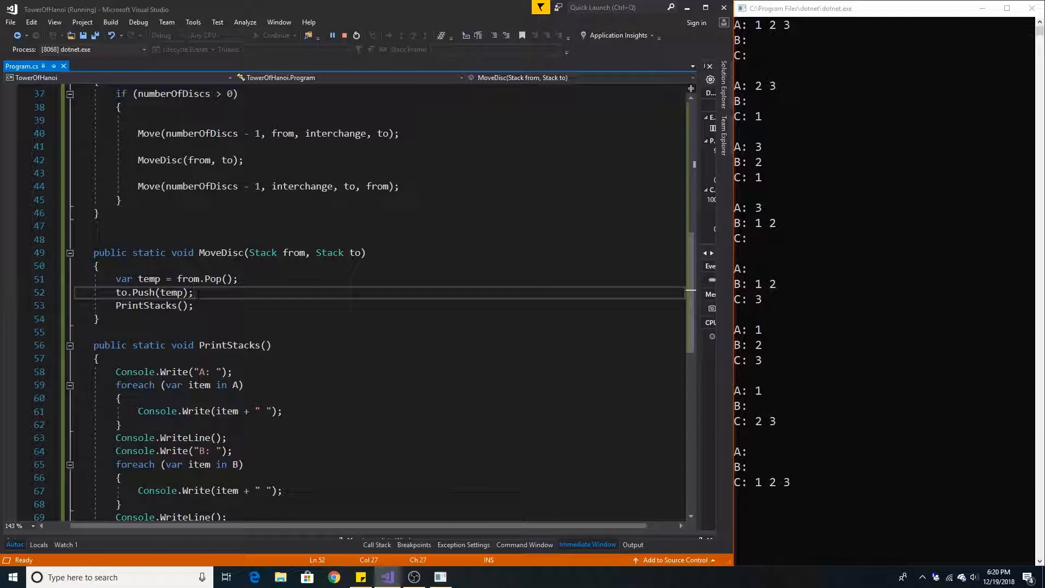
pyautogui.press('F10')
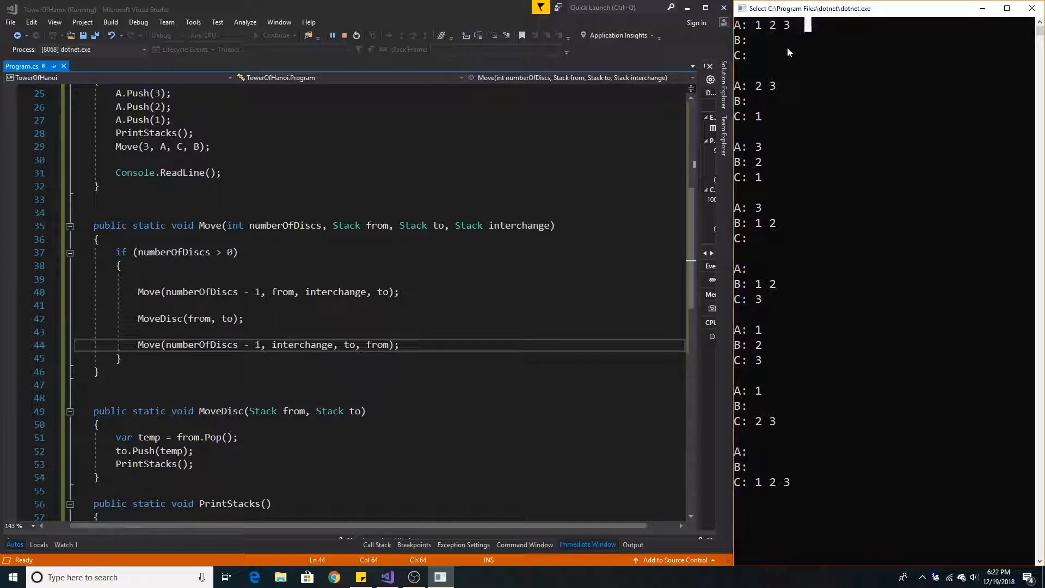
pyautogui.moveTo(772, 35)
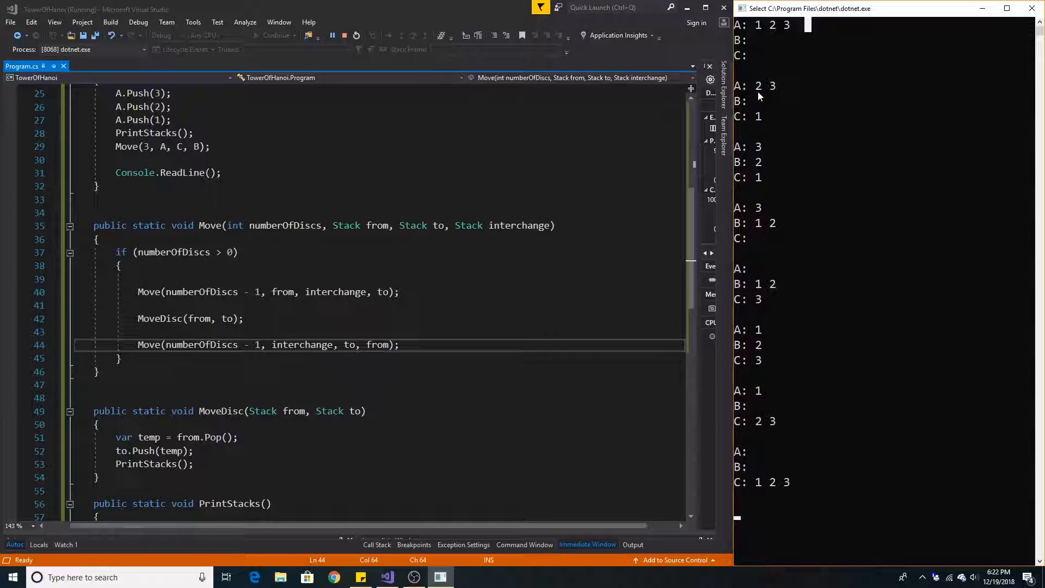
pyautogui.moveTo(760, 168)
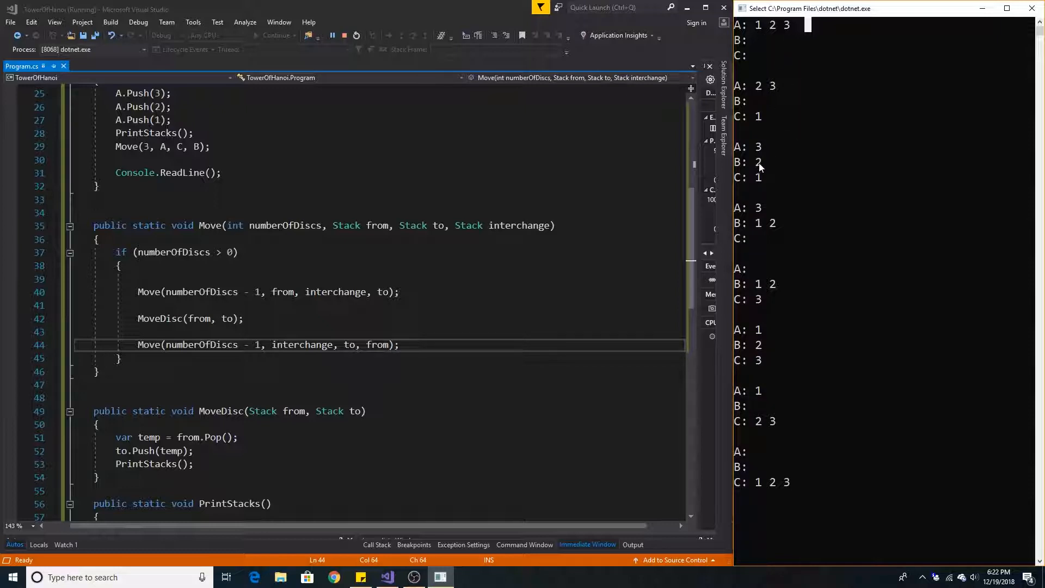
pyautogui.moveTo(773, 167)
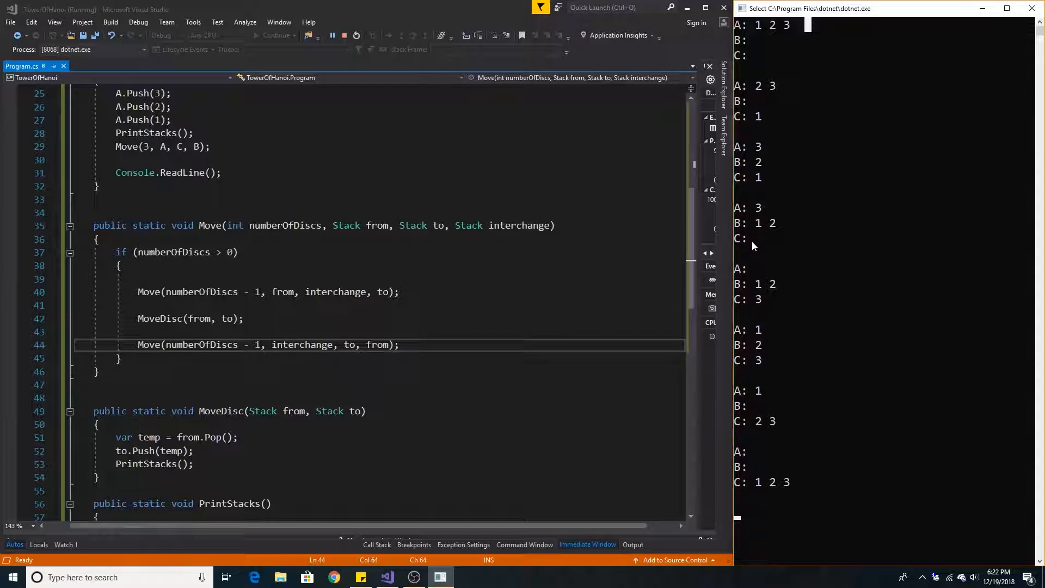
pyautogui.moveTo(762, 230)
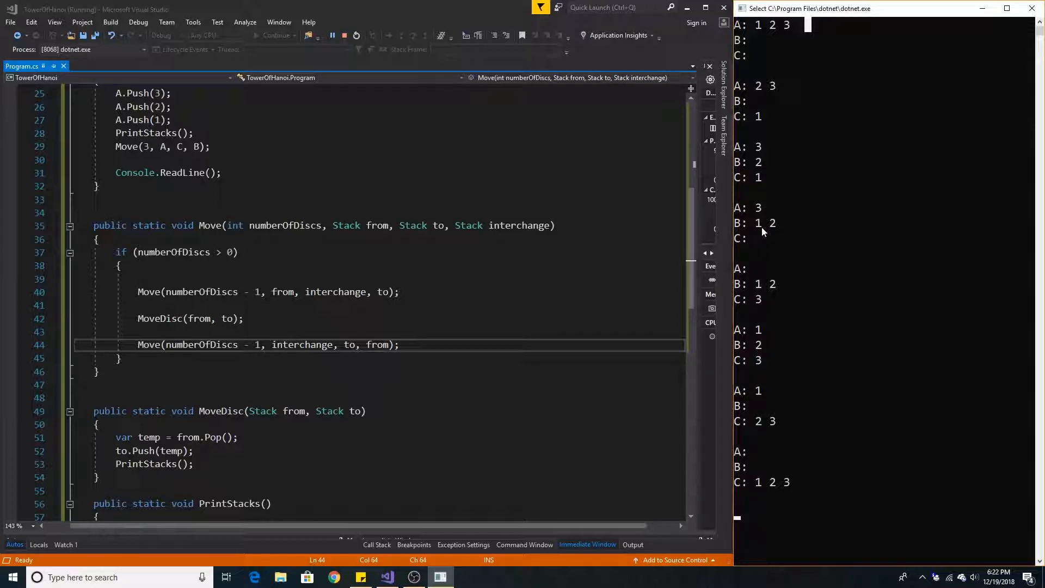
pyautogui.moveTo(755, 245)
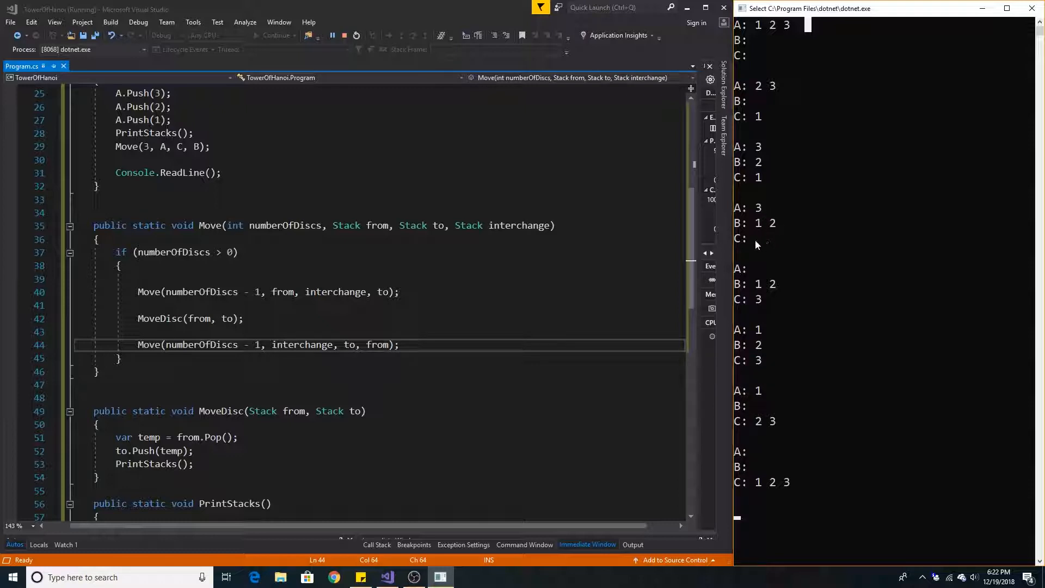
pyautogui.moveTo(753, 280)
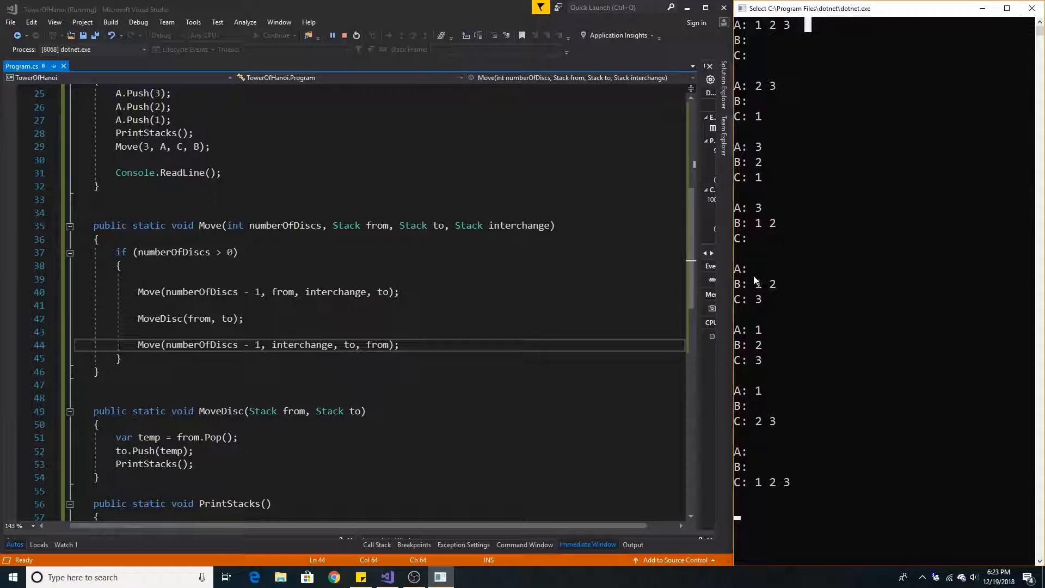
pyautogui.moveTo(746, 272)
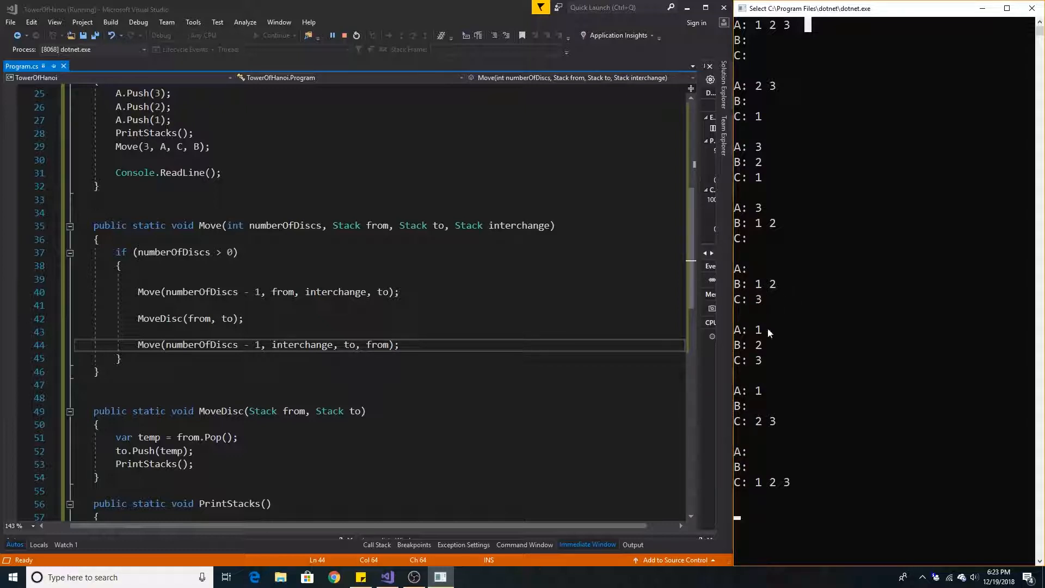
pyautogui.moveTo(758, 349)
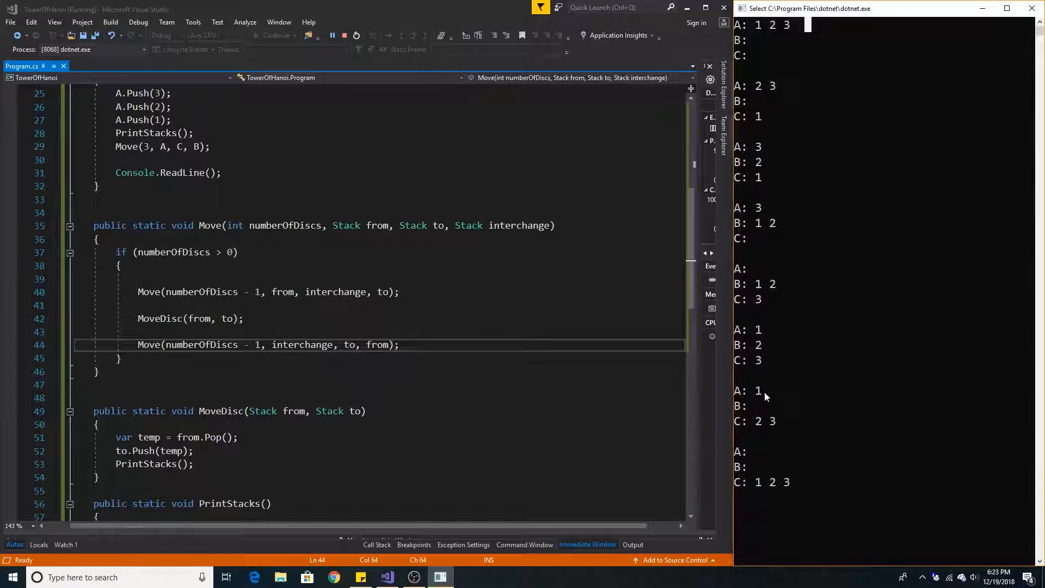
pyautogui.moveTo(752, 431)
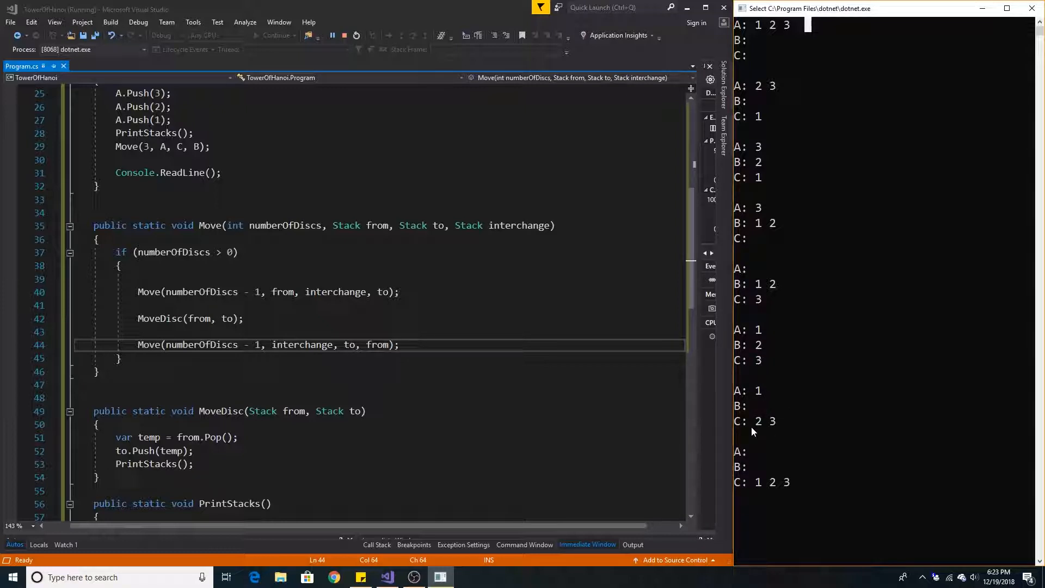
pyautogui.moveTo(762, 499)
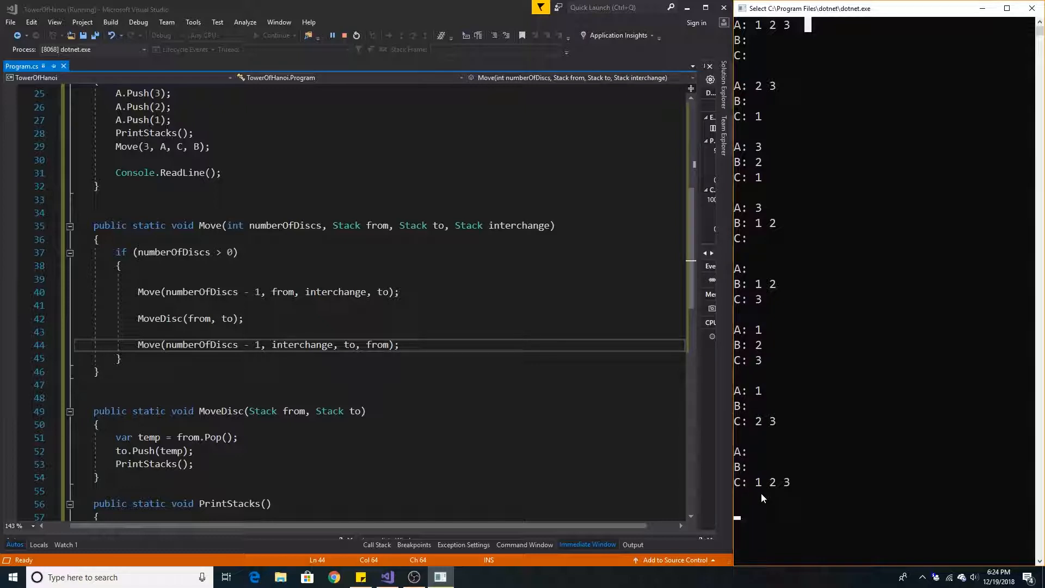
pyautogui.moveTo(774, 494)
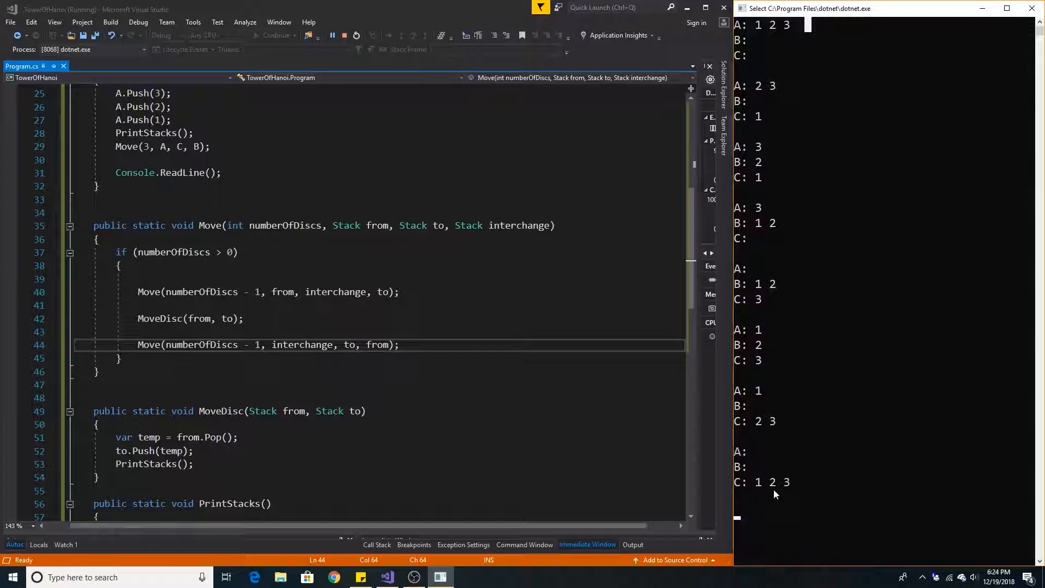
pyautogui.moveTo(798, 492)
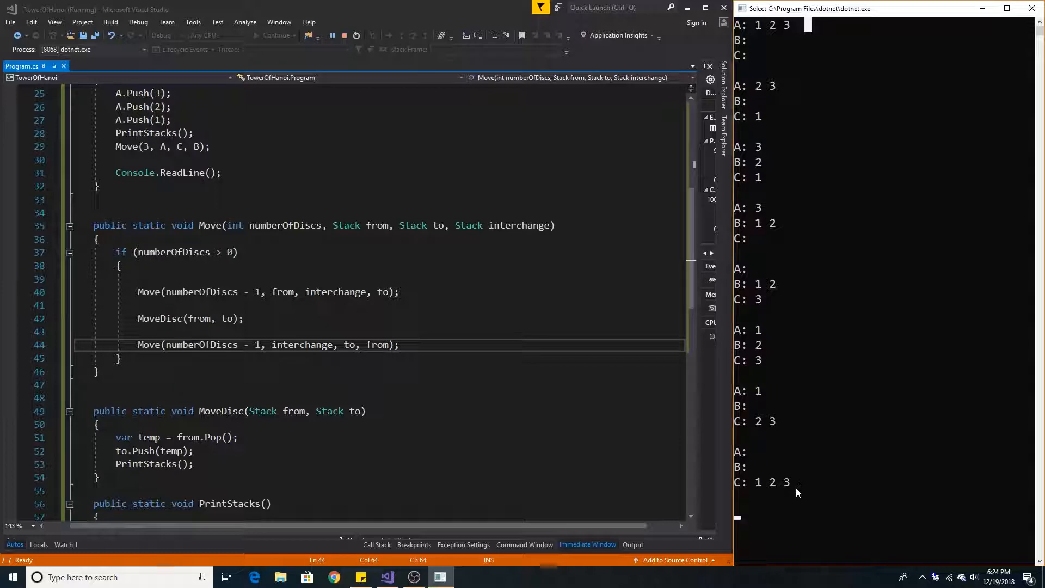
pyautogui.moveTo(795, 493)
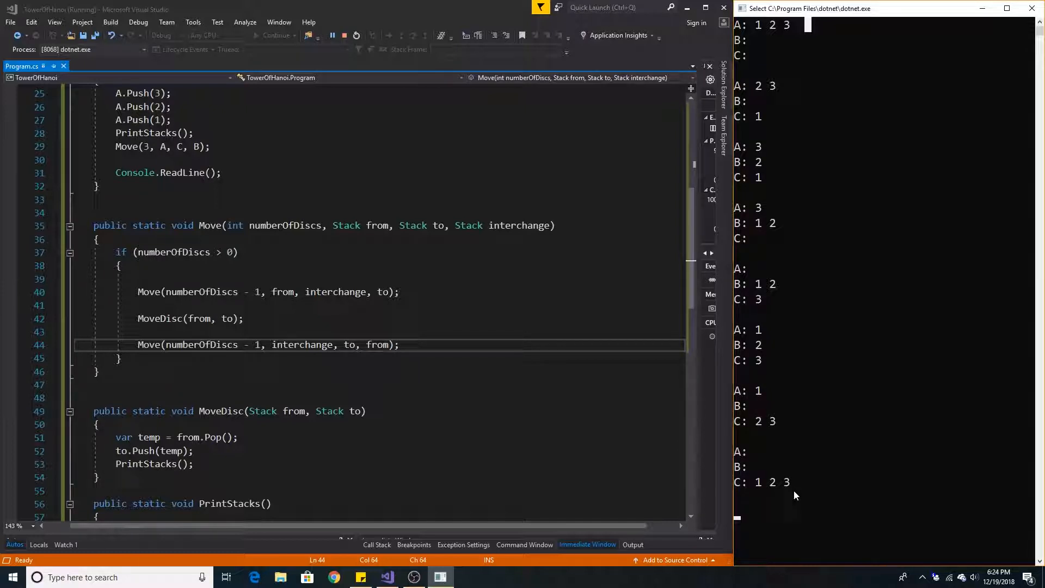
pyautogui.moveTo(800, 492)
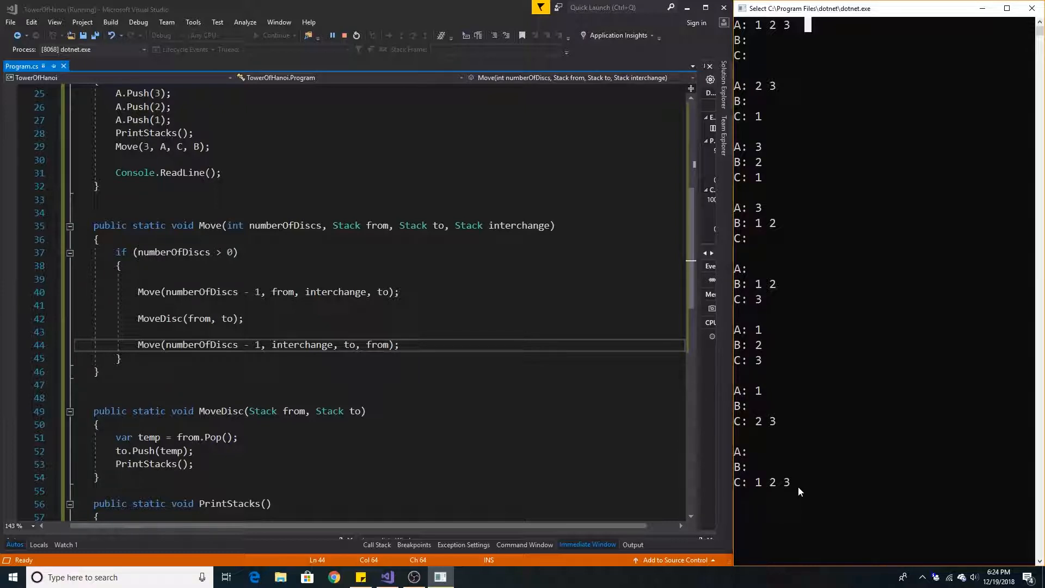
pyautogui.moveTo(794, 486)
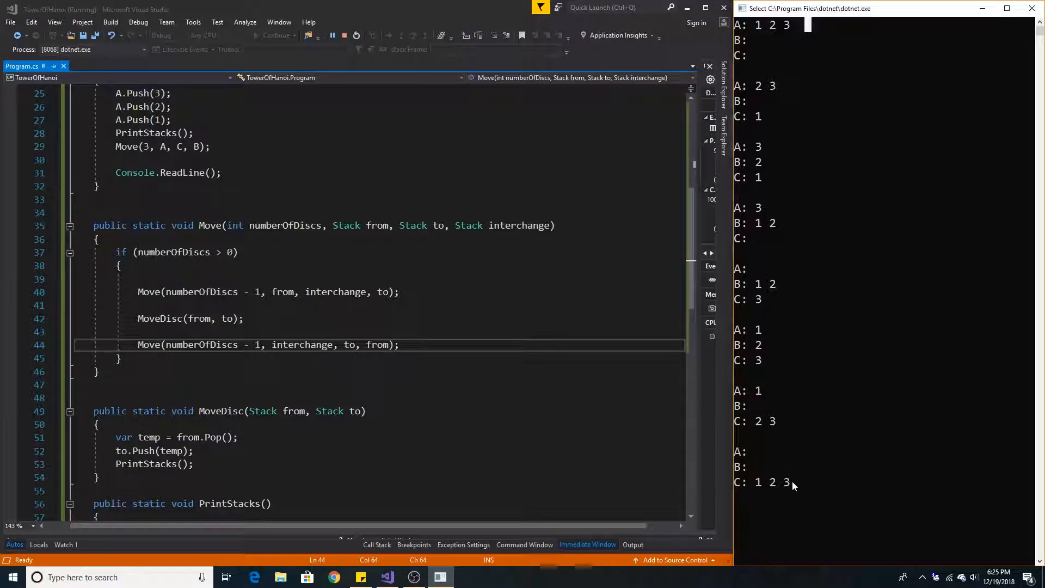